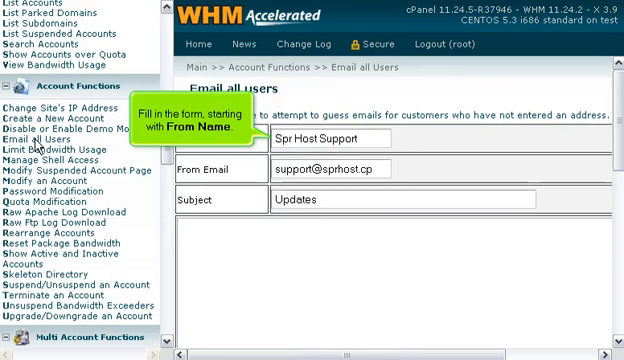
Enter From Name 'My Hosting Team', subject 'Test' and body 'Test e-mail to all our users'
text(My H)
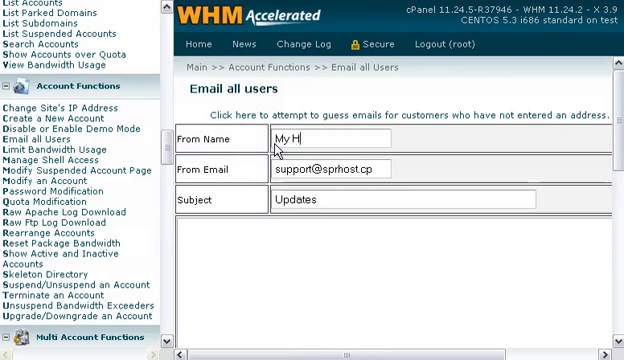
text(osting Team)
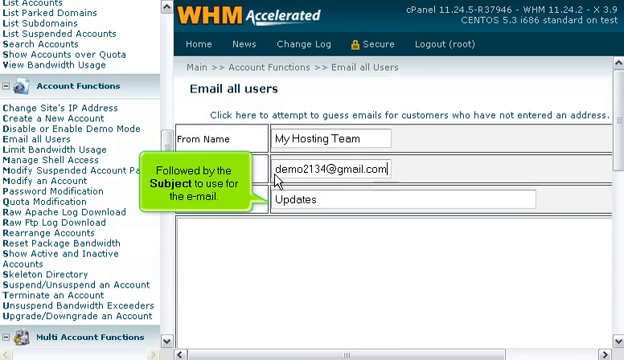
mouse_move(286, 204)
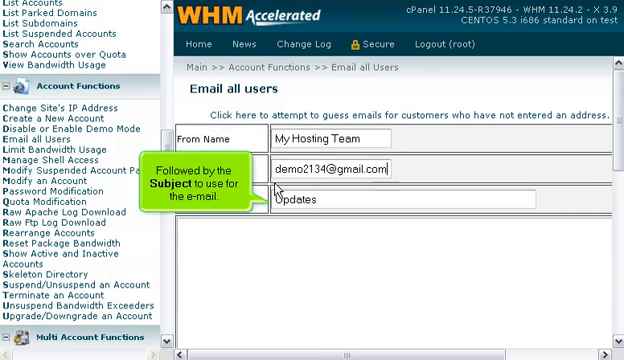
text(Test)
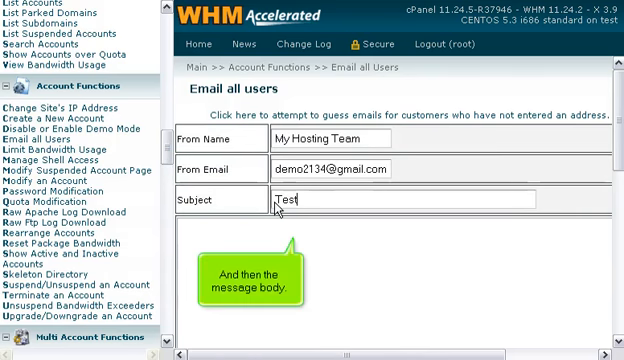
text(Test e-ma)
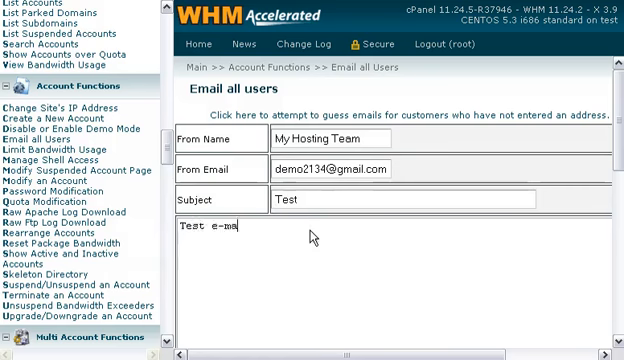
text(il to all our users)
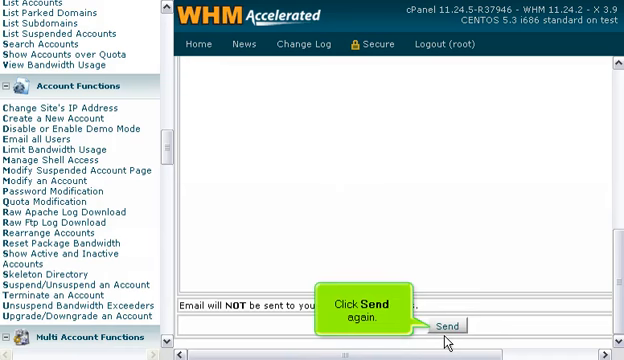
Send the email to all accounts, reaching the confirmation listing each recipient
click(454, 324)
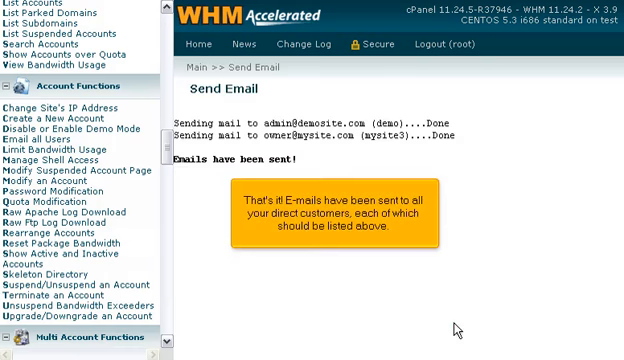